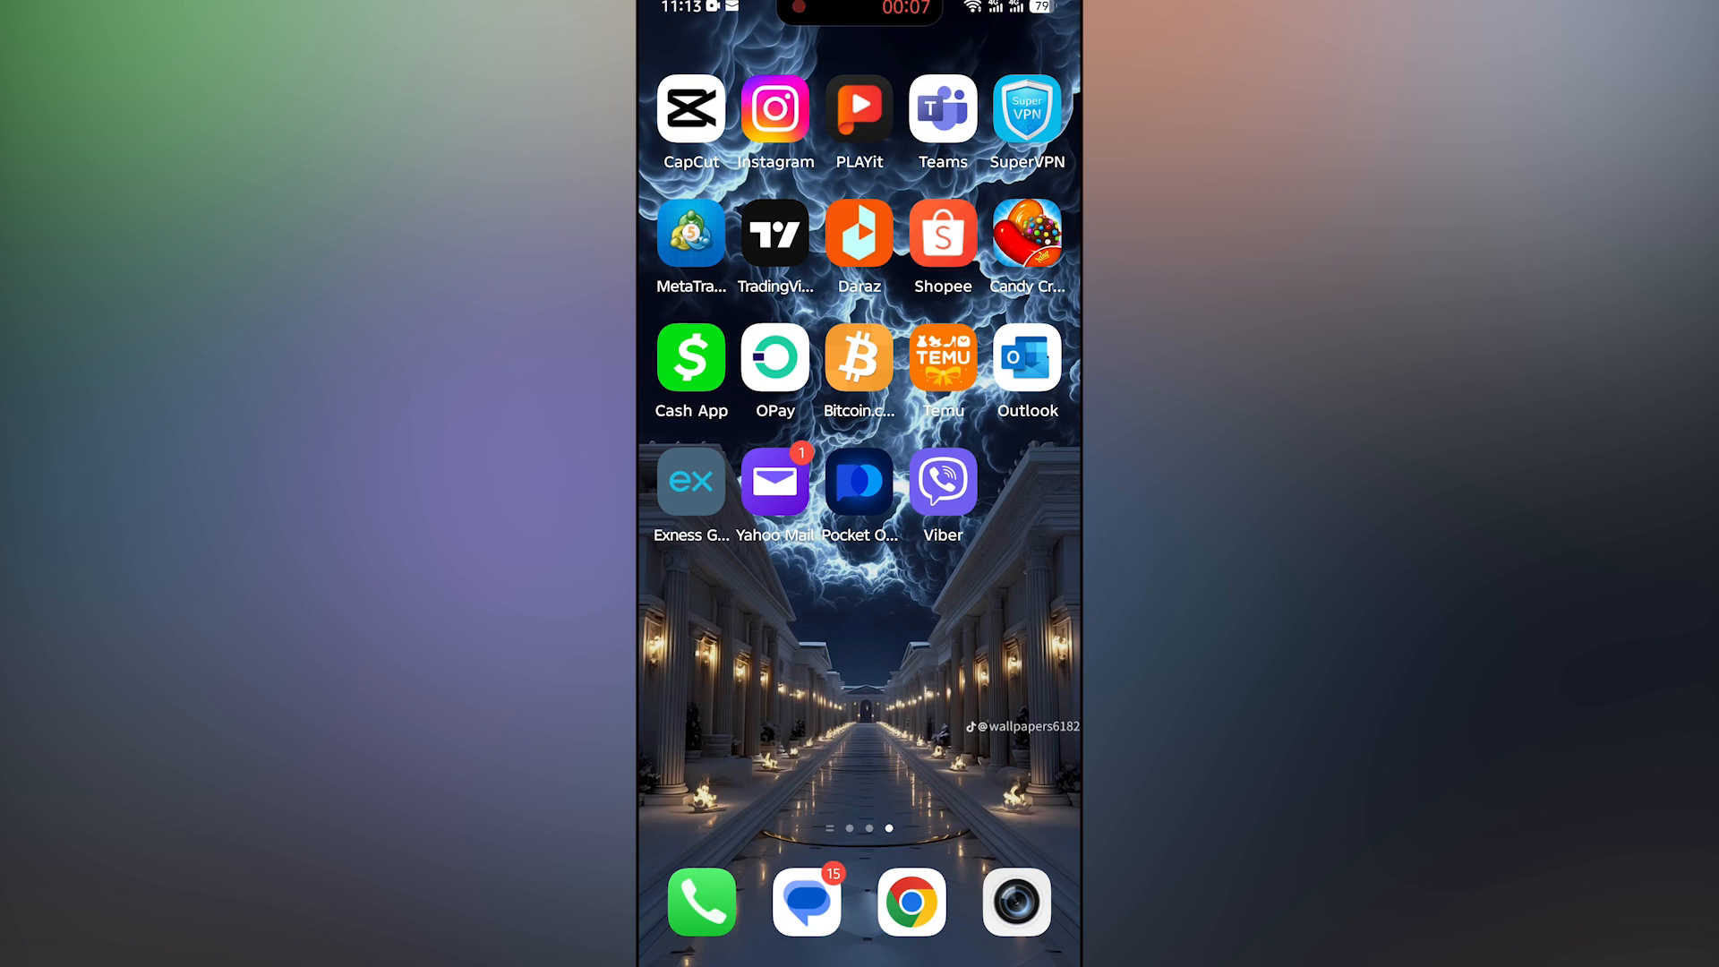
{"action": "left_click", "coordinate": [940, 480]}
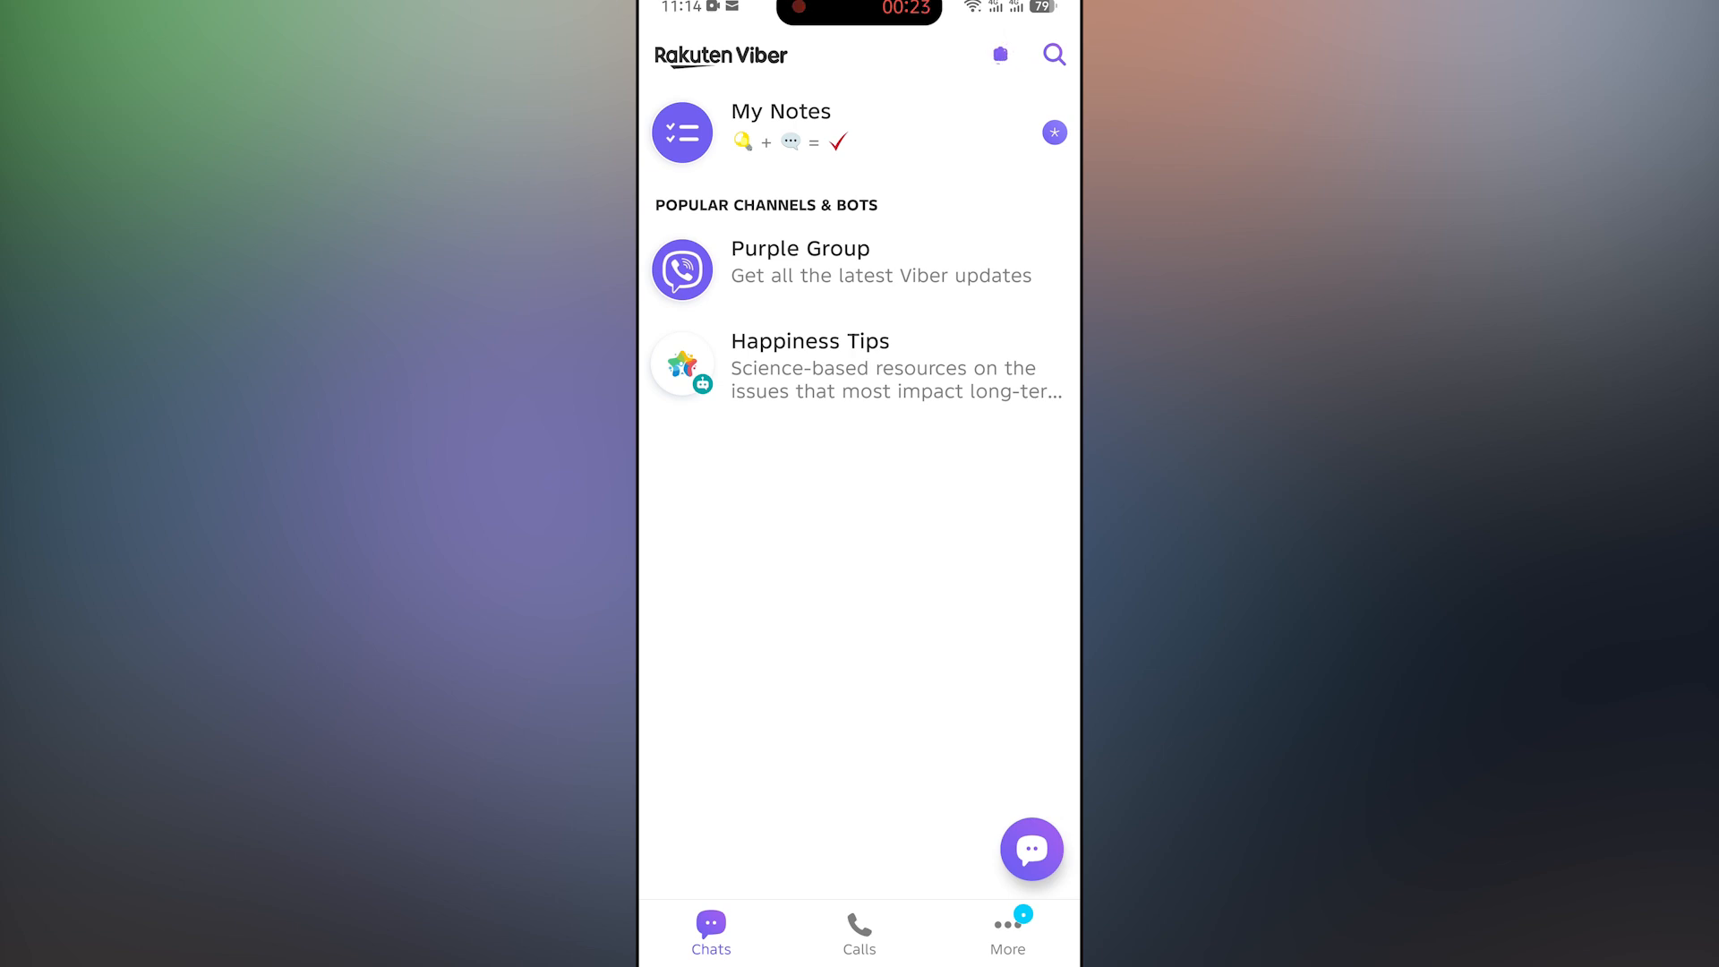
{"action": "left_click", "coordinate": [1006, 933]}
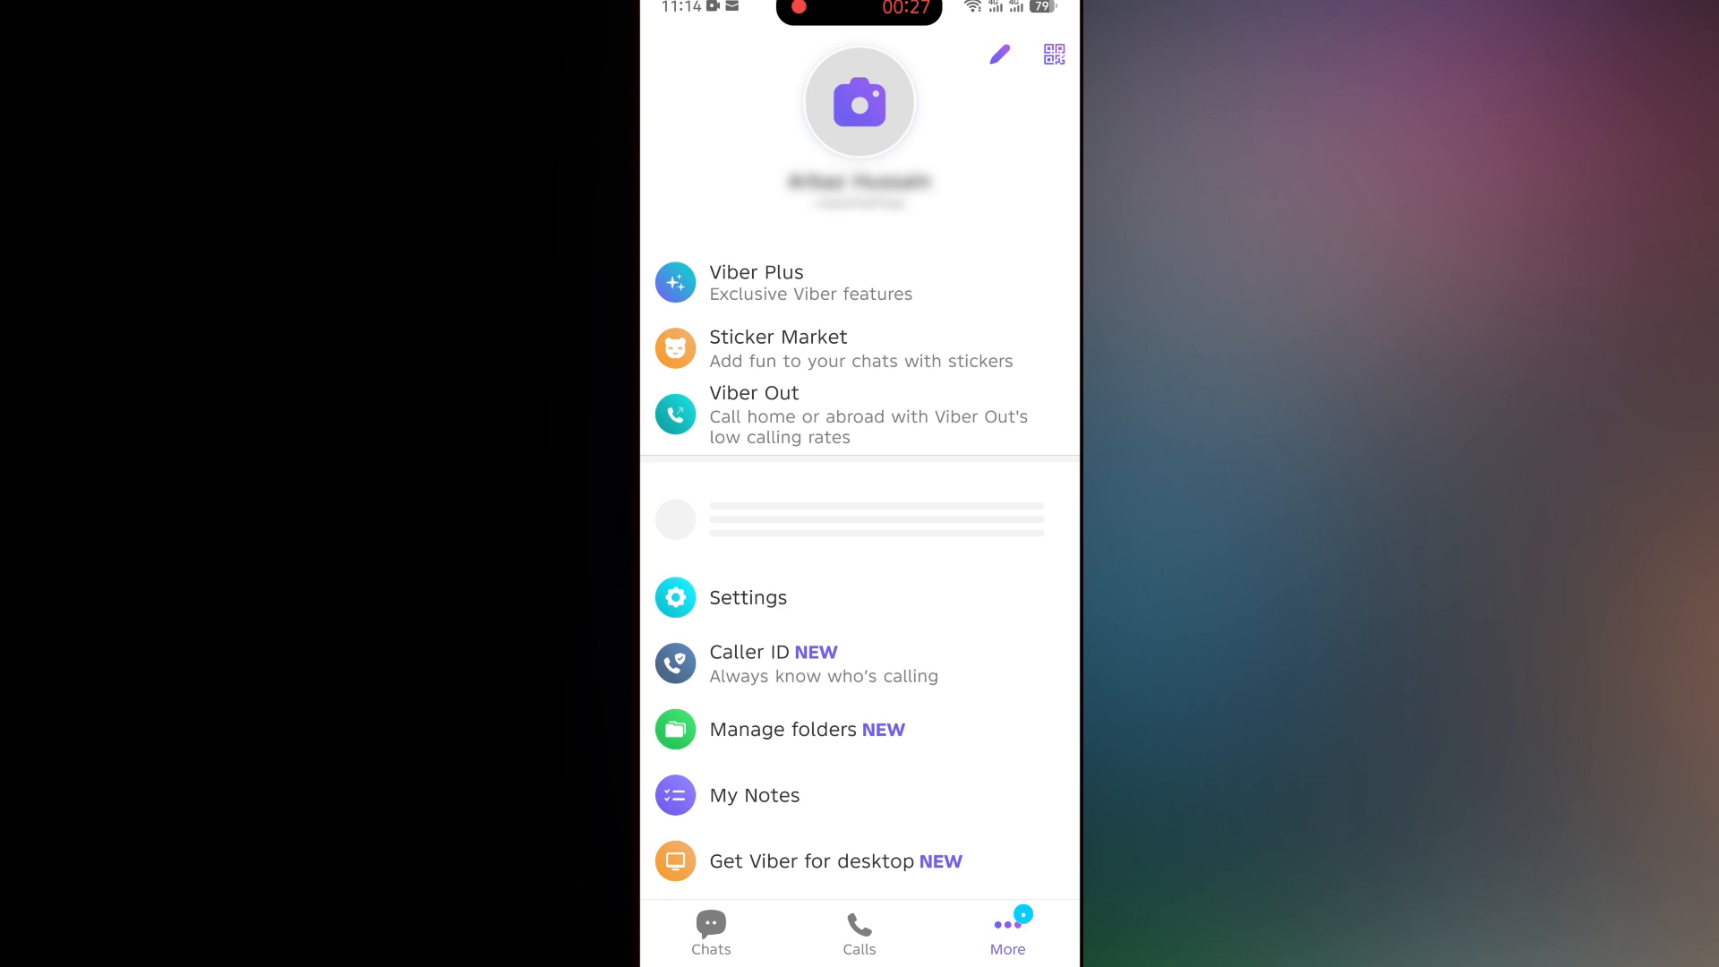
{"action": "left_click", "coordinate": [1053, 54]}
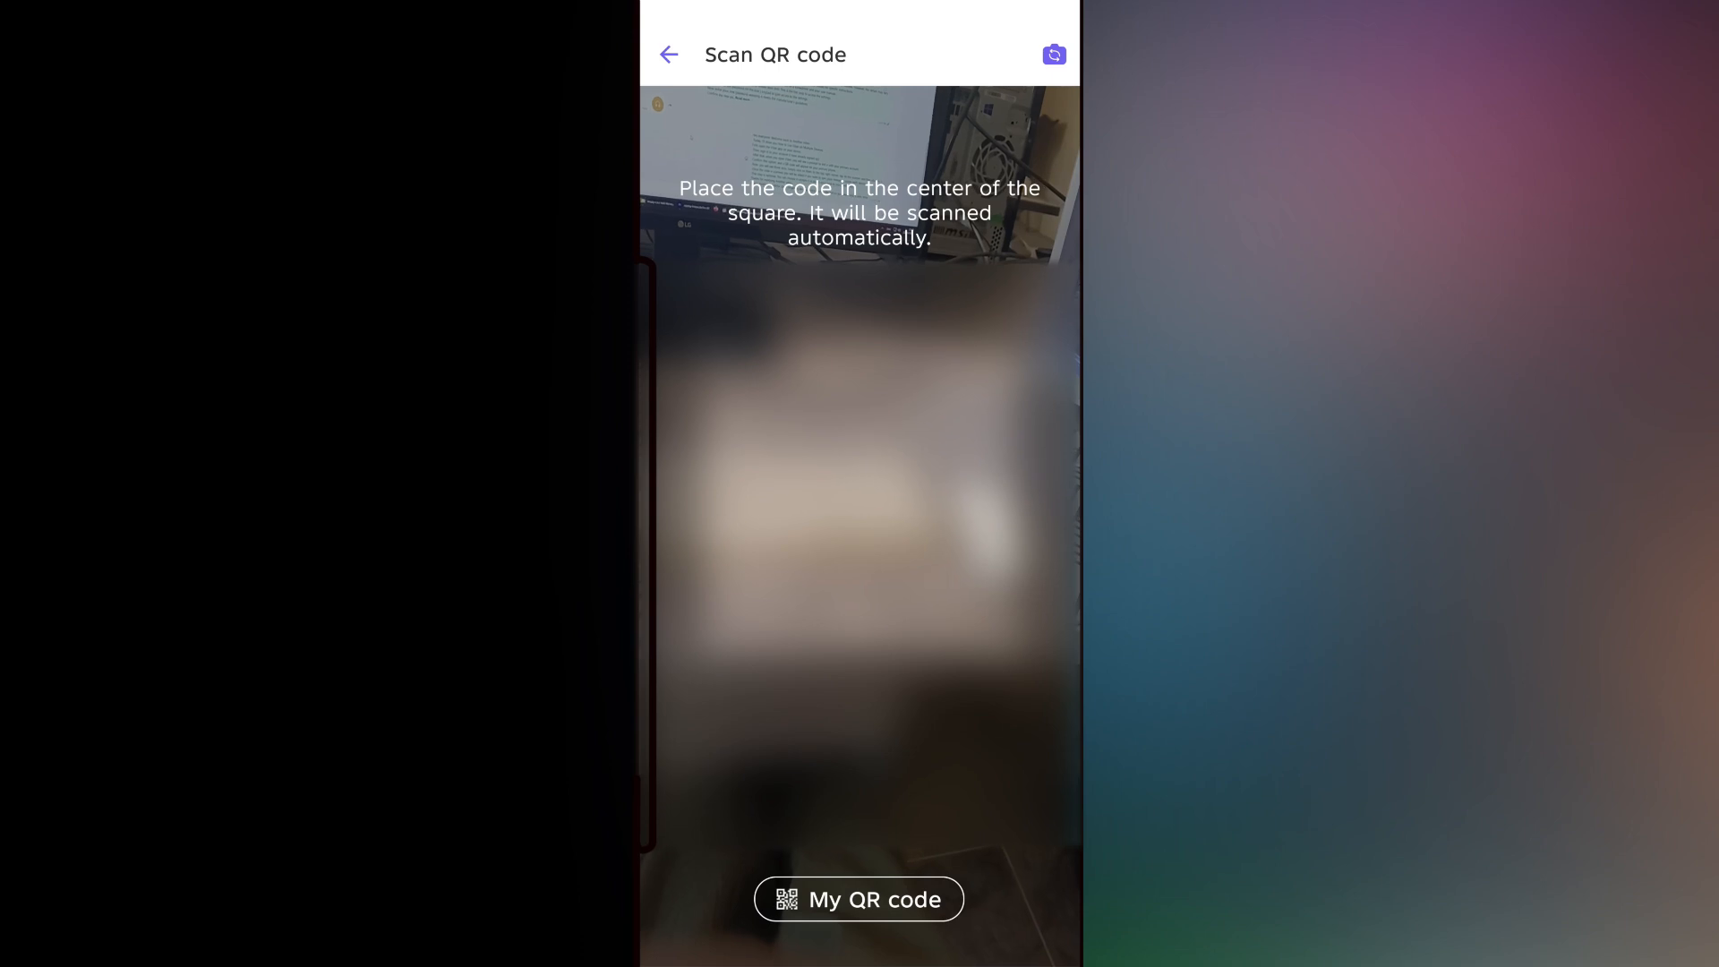
{"action": "left_click", "coordinate": [668, 56]}
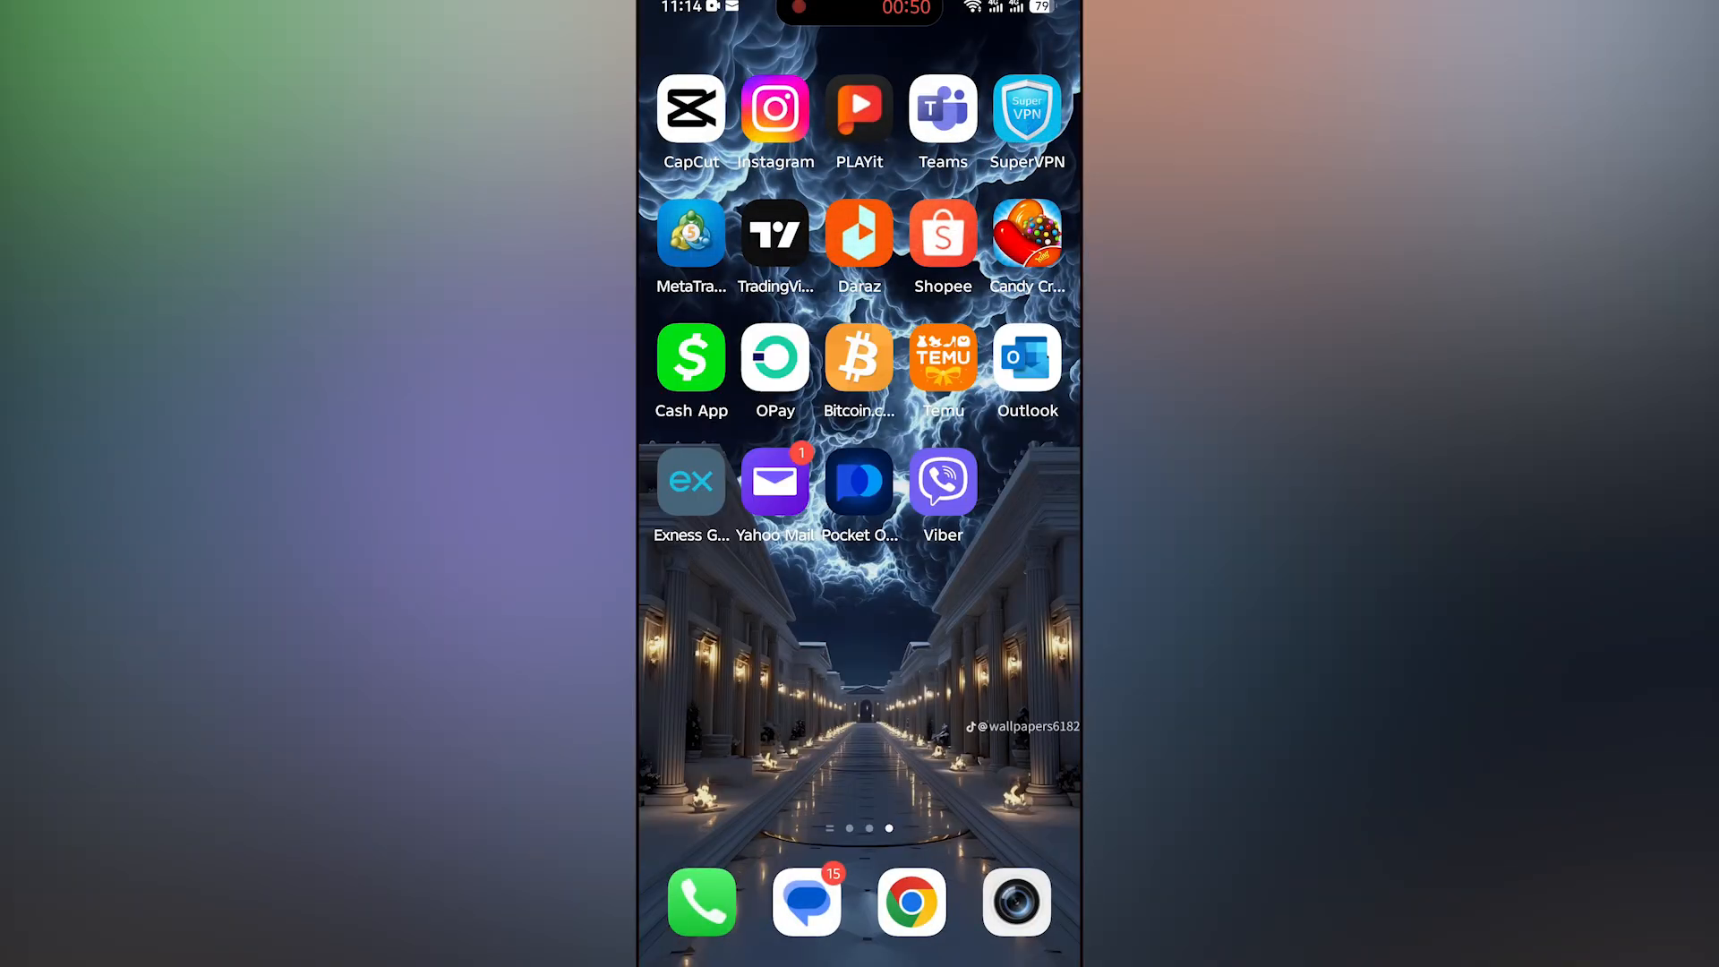